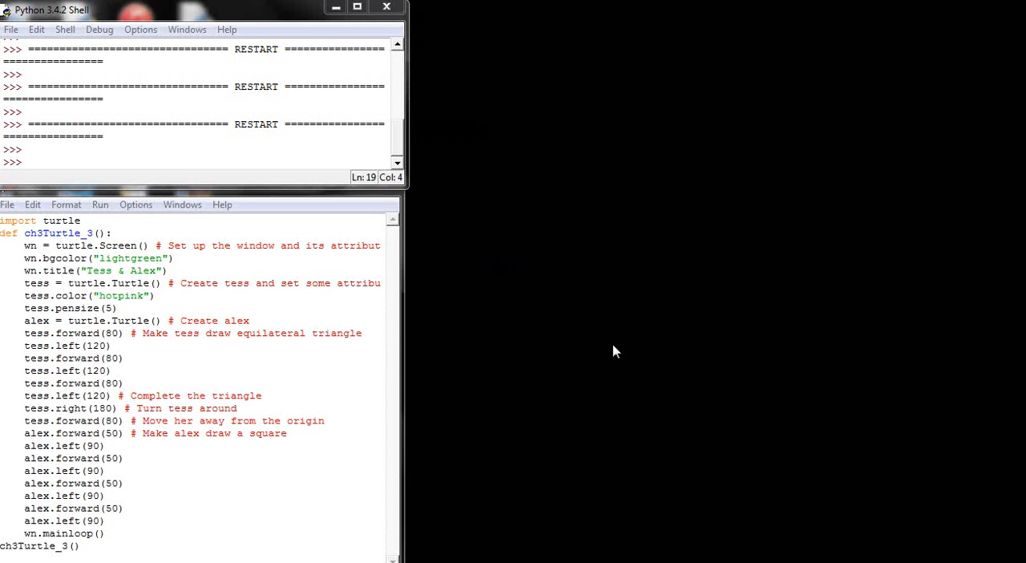
mouse_move(476, 427)
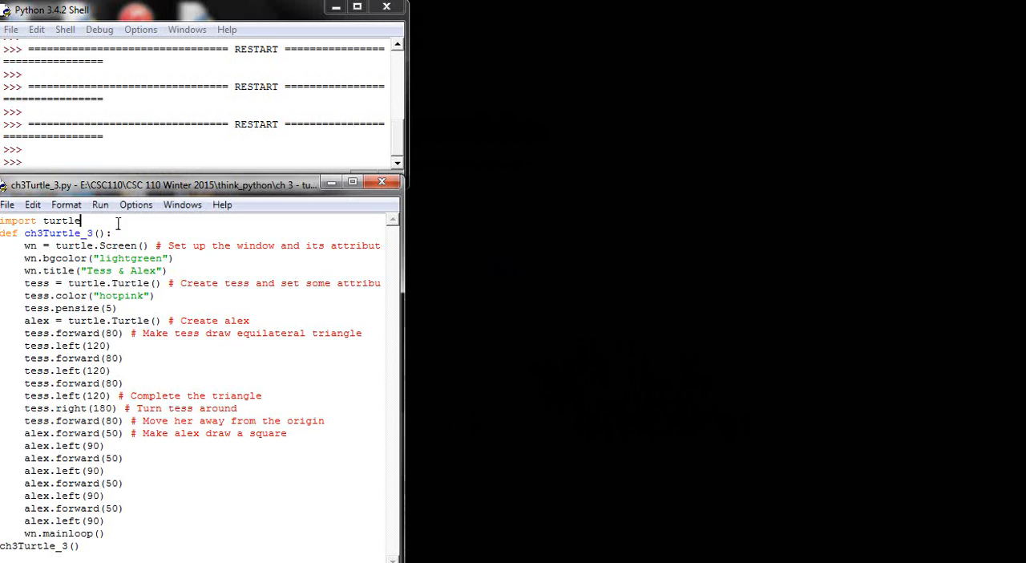
Run ch3Turtle_3.py so the turtles draw the pink triangle and black square.
click(100, 205)
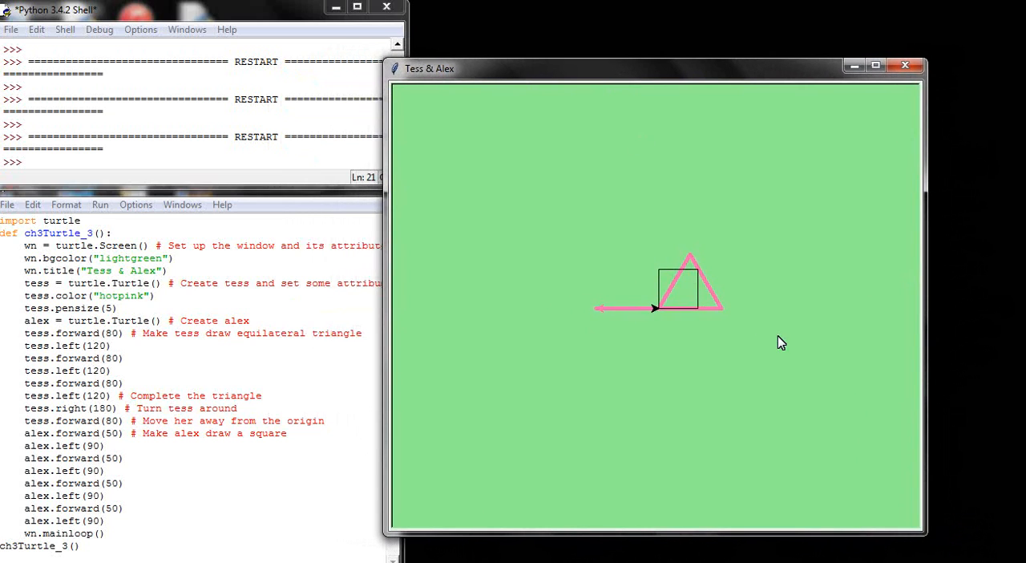
mouse_move(669, 328)
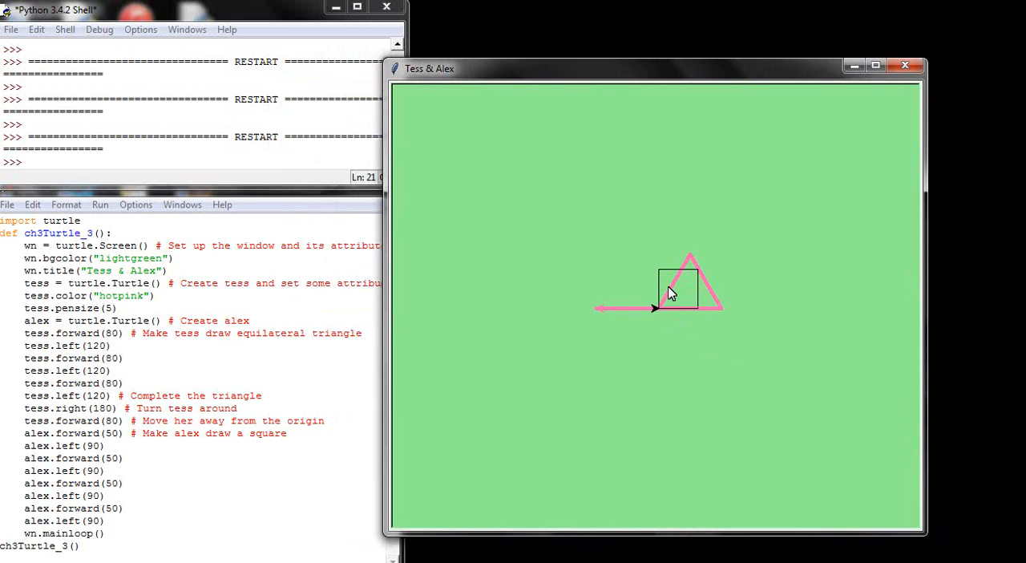
mouse_move(682, 316)
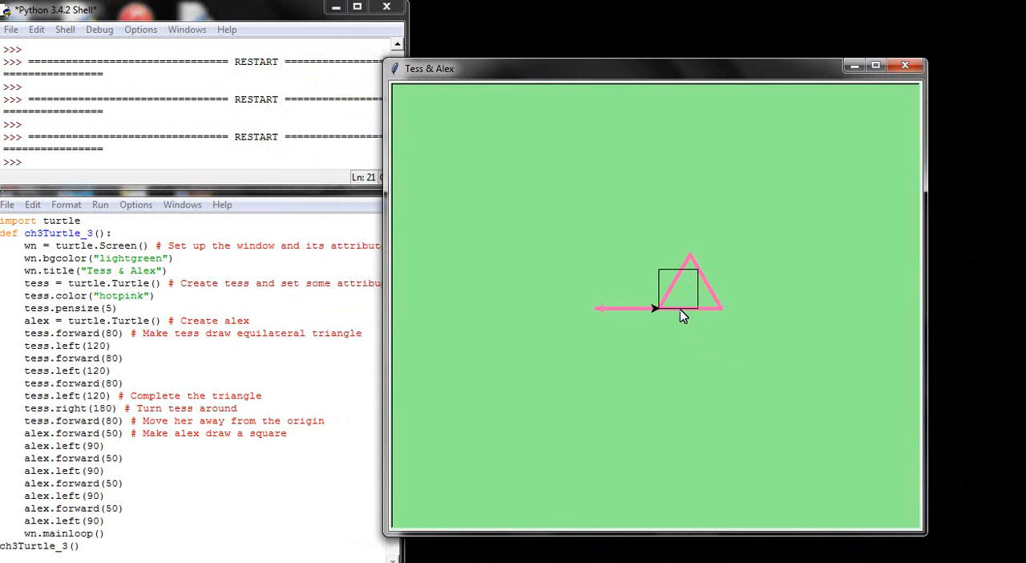
mouse_move(646, 122)
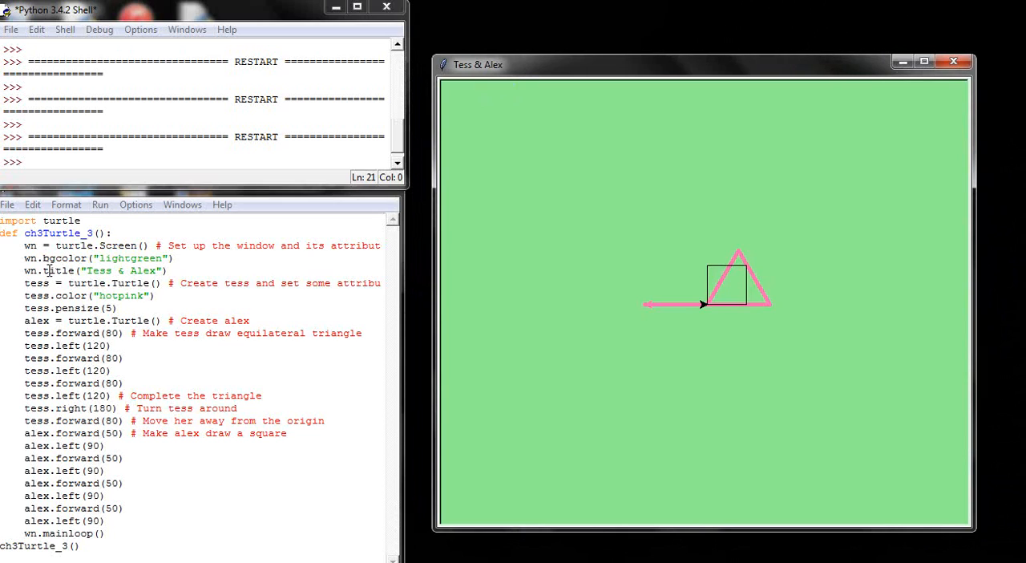
mouse_move(369, 231)
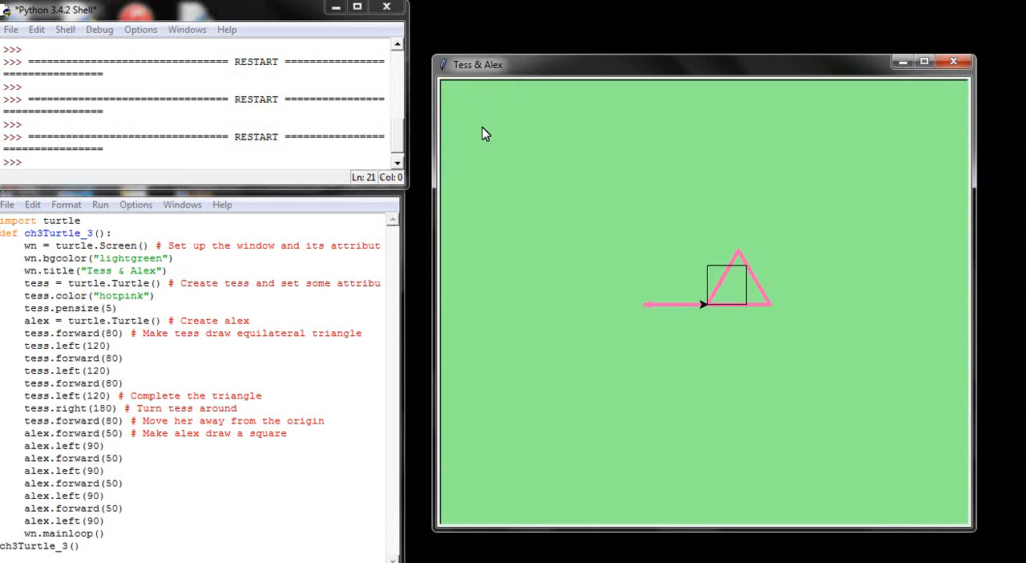
mouse_move(465, 72)
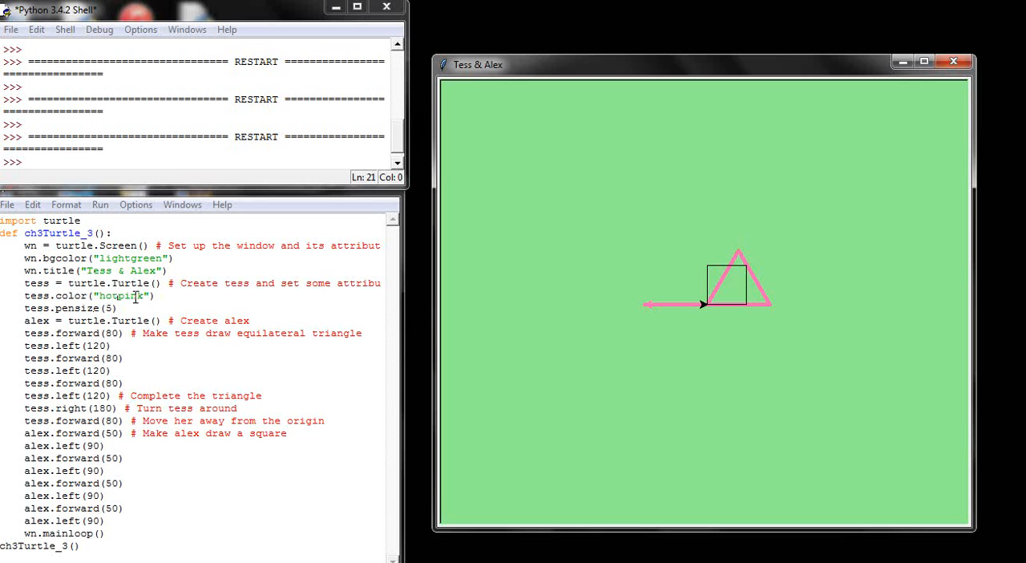
click(118, 308)
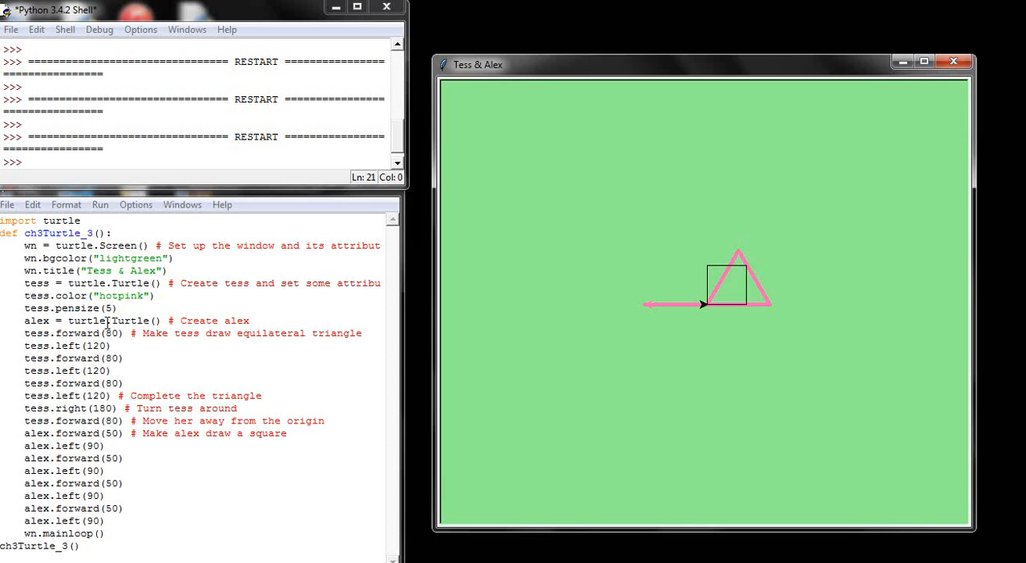
mouse_move(708, 285)
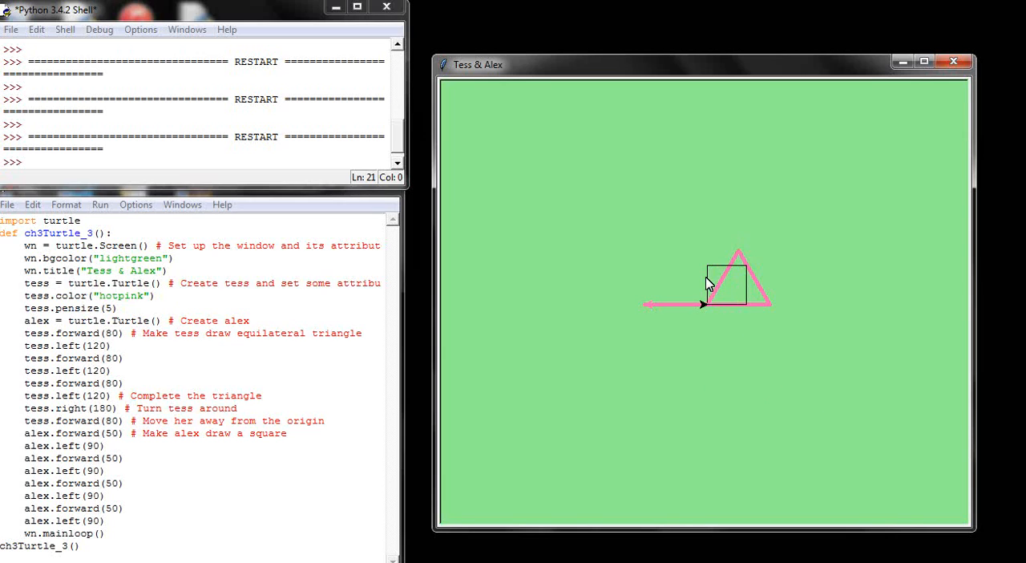
mouse_move(677, 321)
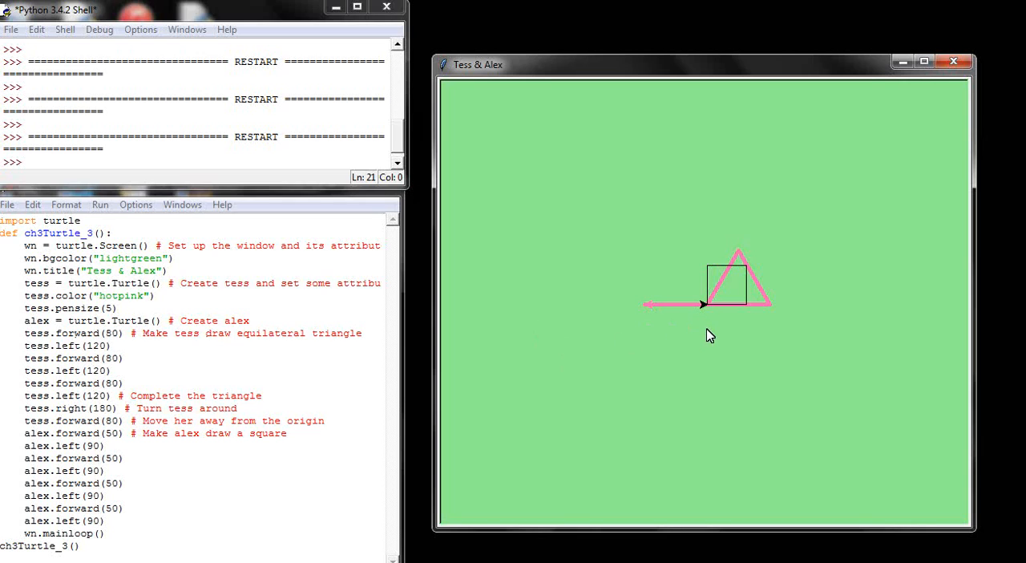
mouse_move(761, 362)
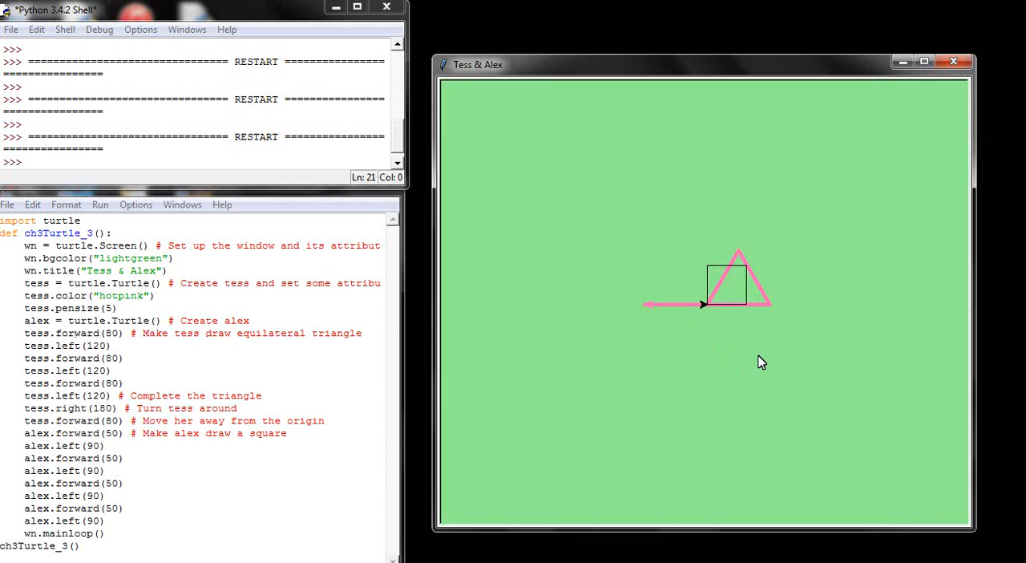
mouse_move(709, 313)
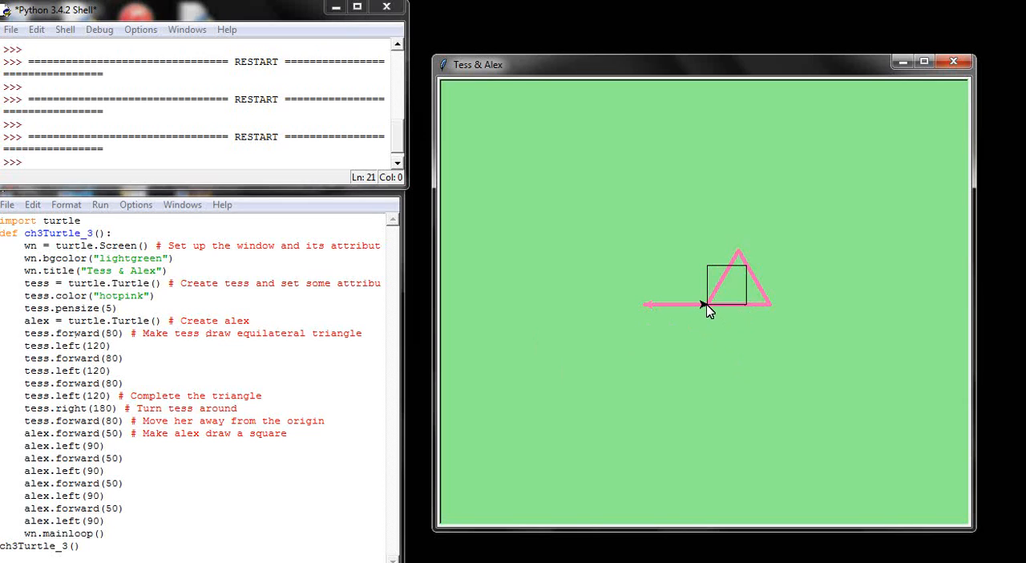
mouse_move(482, 295)
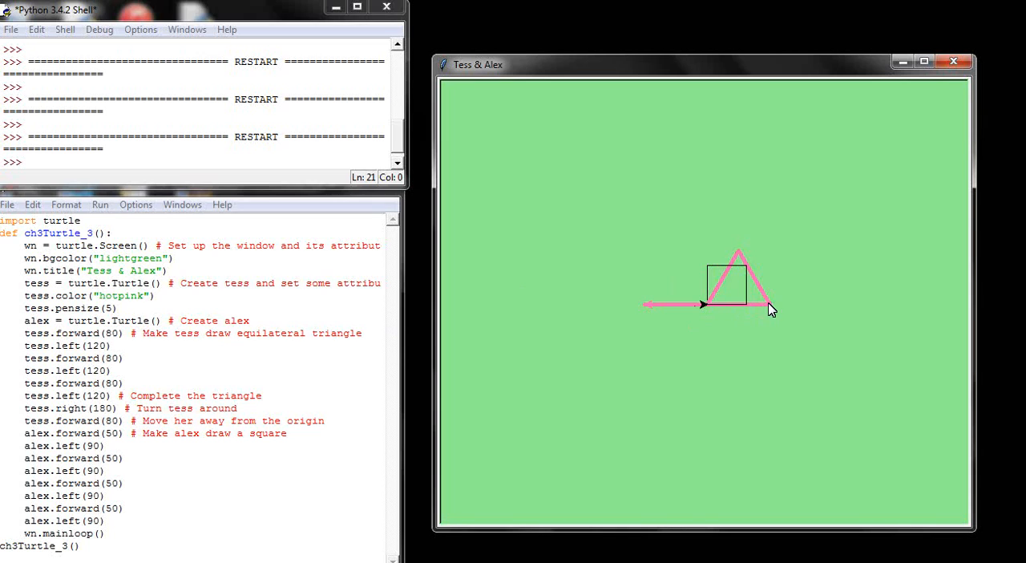
mouse_move(509, 379)
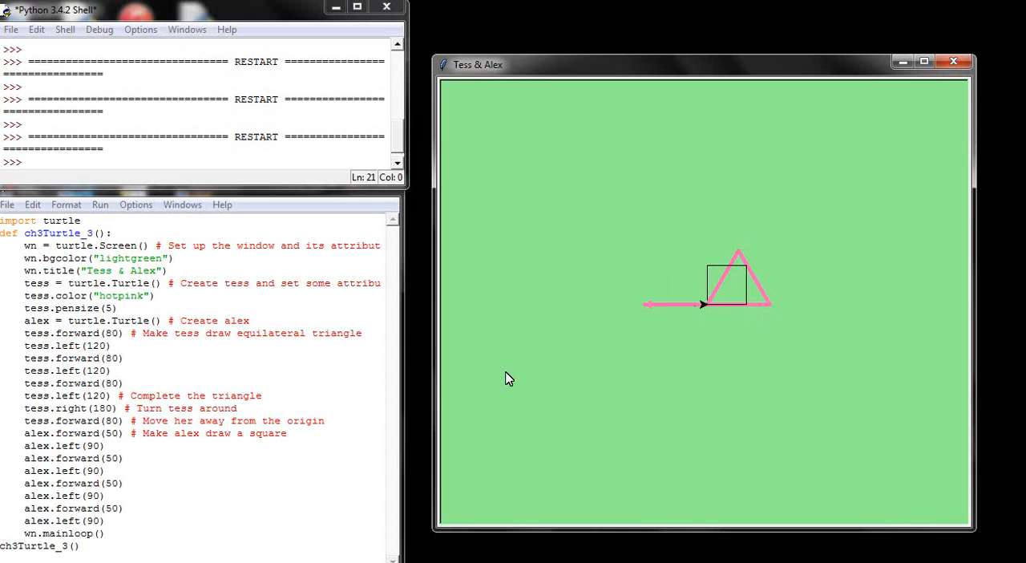
mouse_move(769, 311)
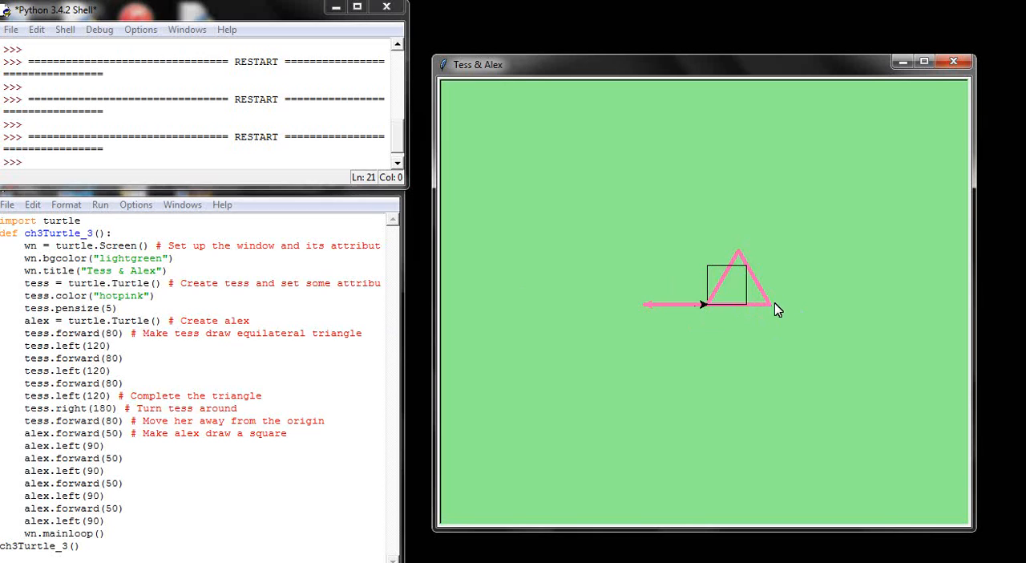
mouse_move(741, 256)
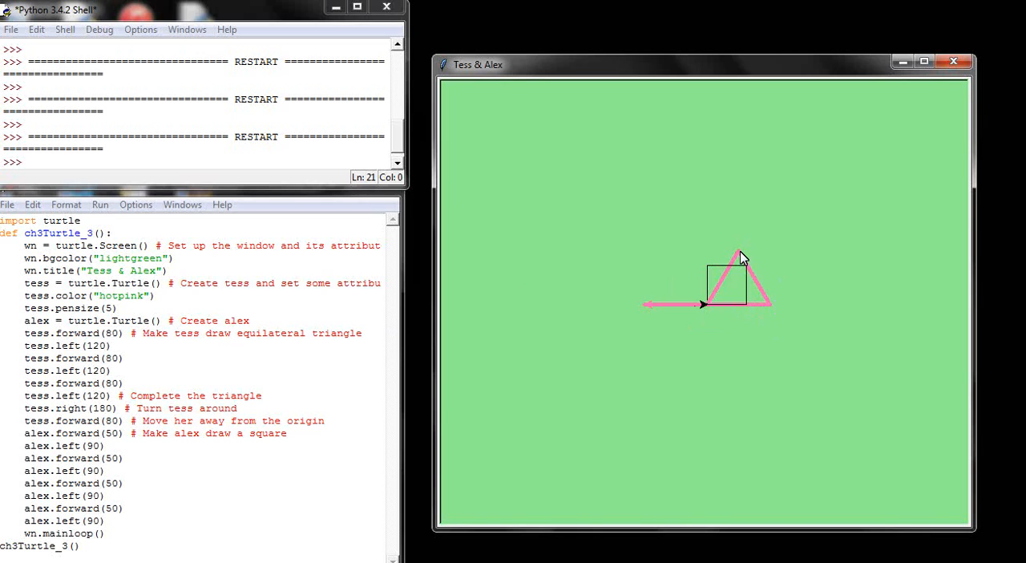
mouse_move(731, 271)
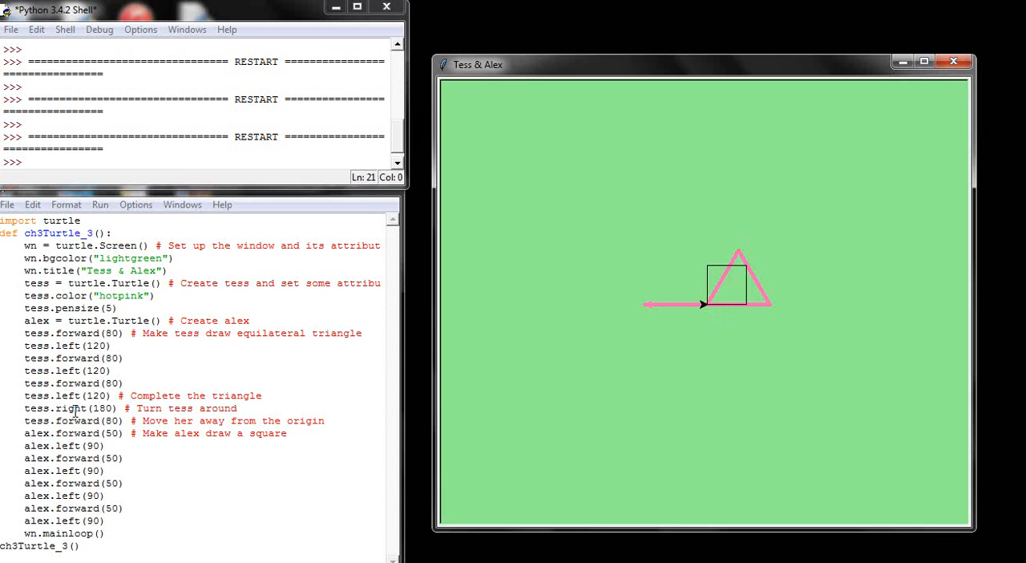
mouse_move(587, 356)
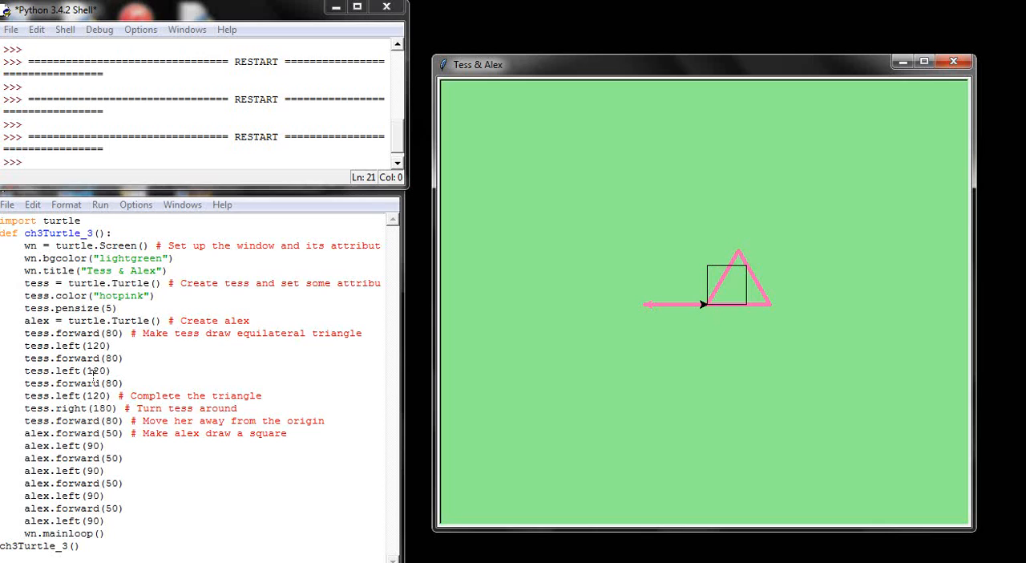
mouse_move(701, 311)
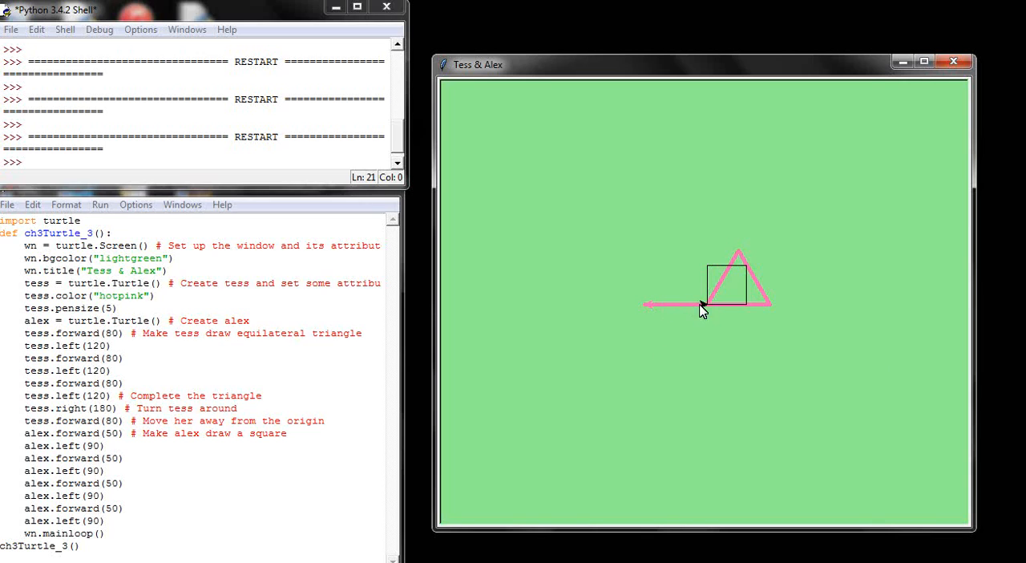
mouse_move(719, 312)
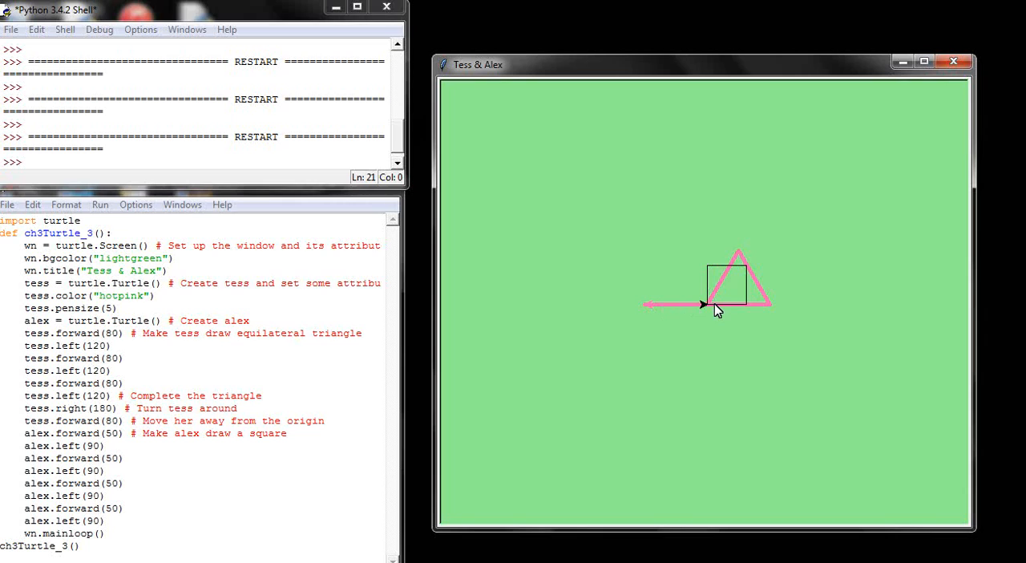
mouse_move(697, 311)
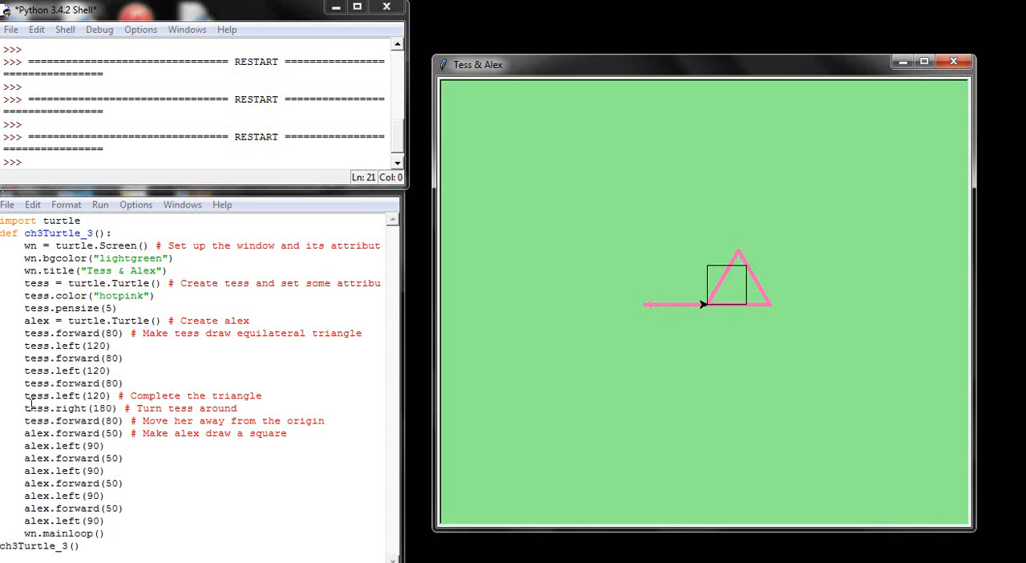
mouse_move(50, 424)
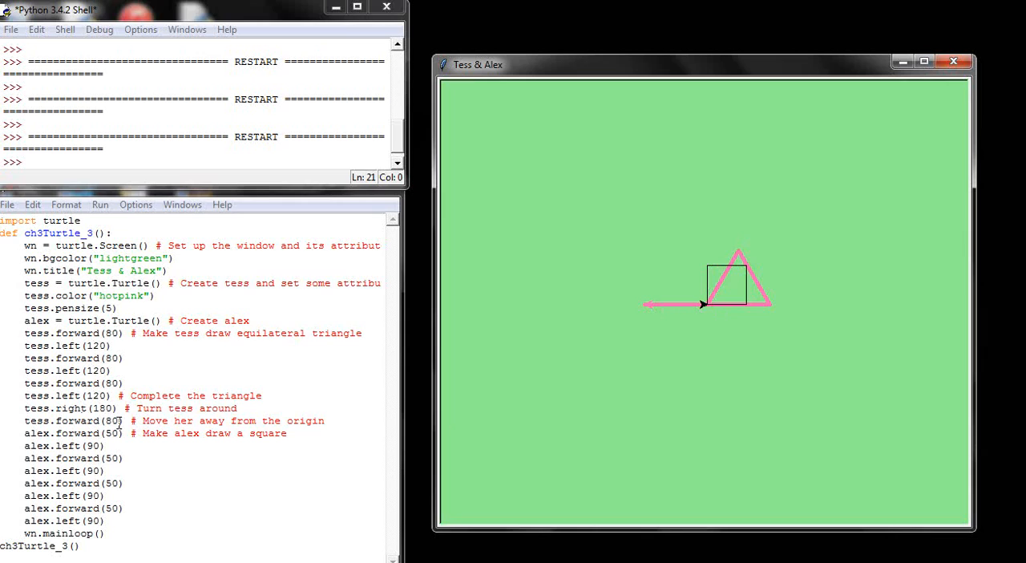
mouse_move(708, 309)
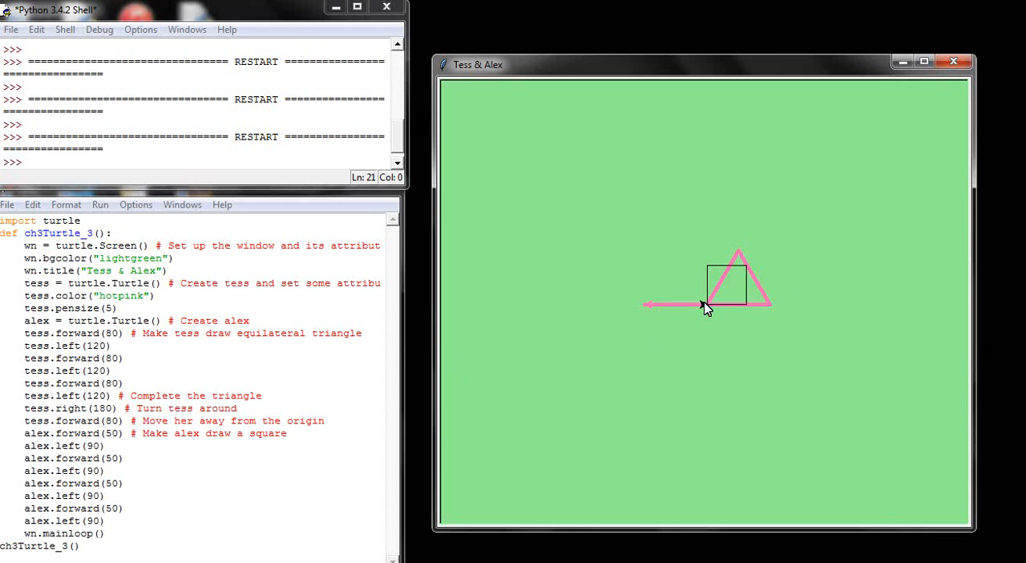
mouse_move(656, 311)
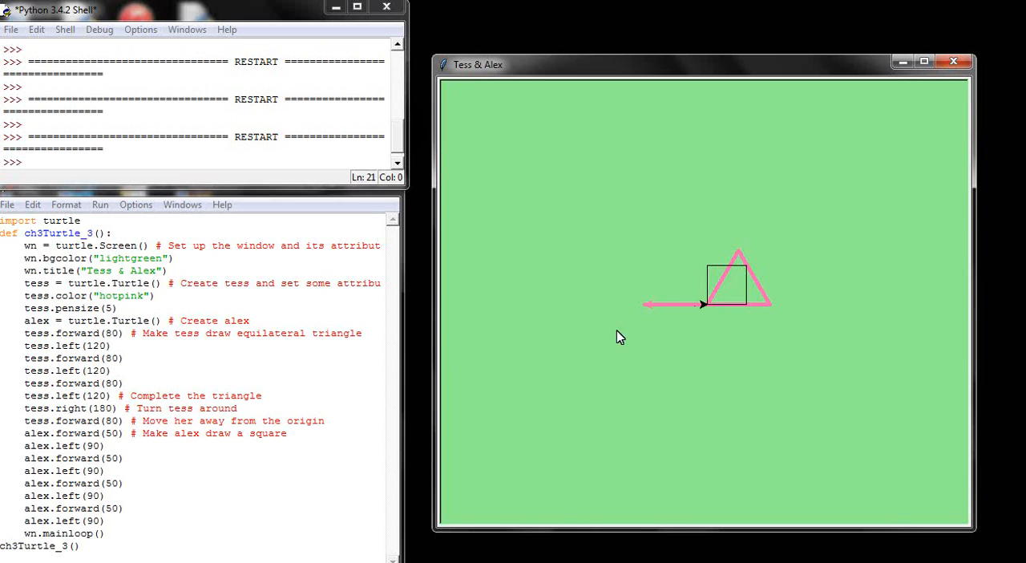
mouse_move(103, 433)
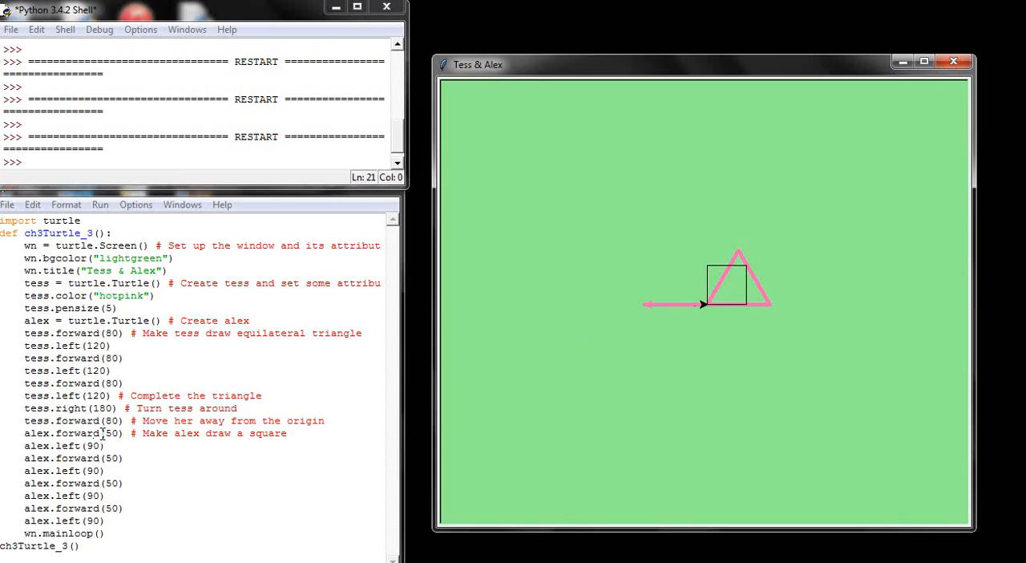
mouse_move(708, 311)
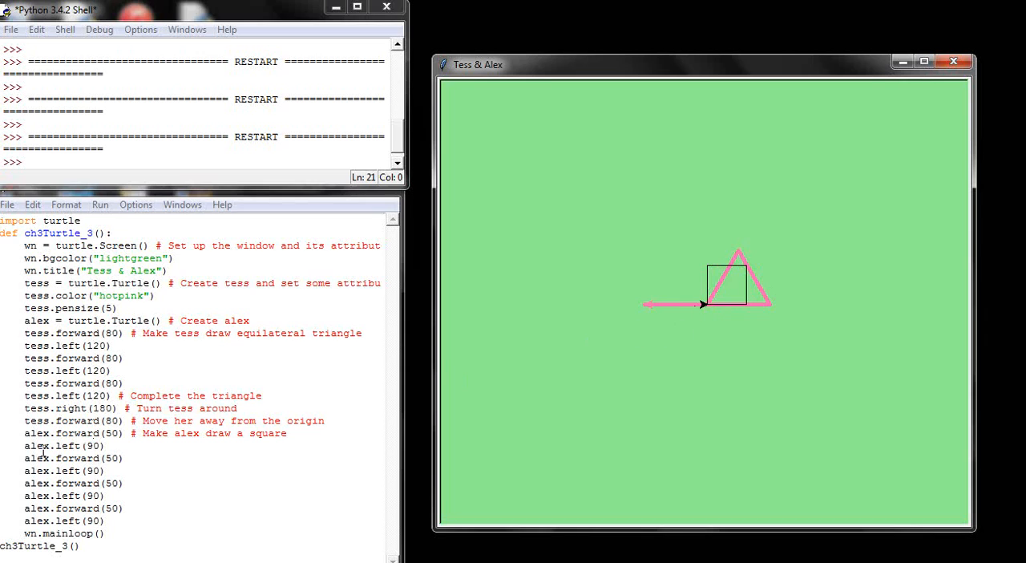
mouse_move(70, 433)
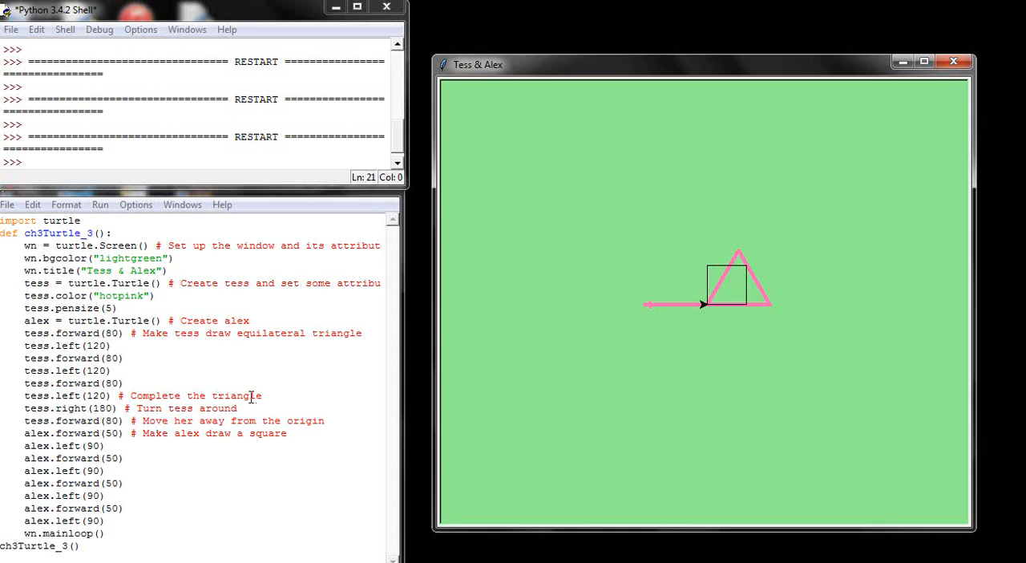
mouse_move(708, 308)
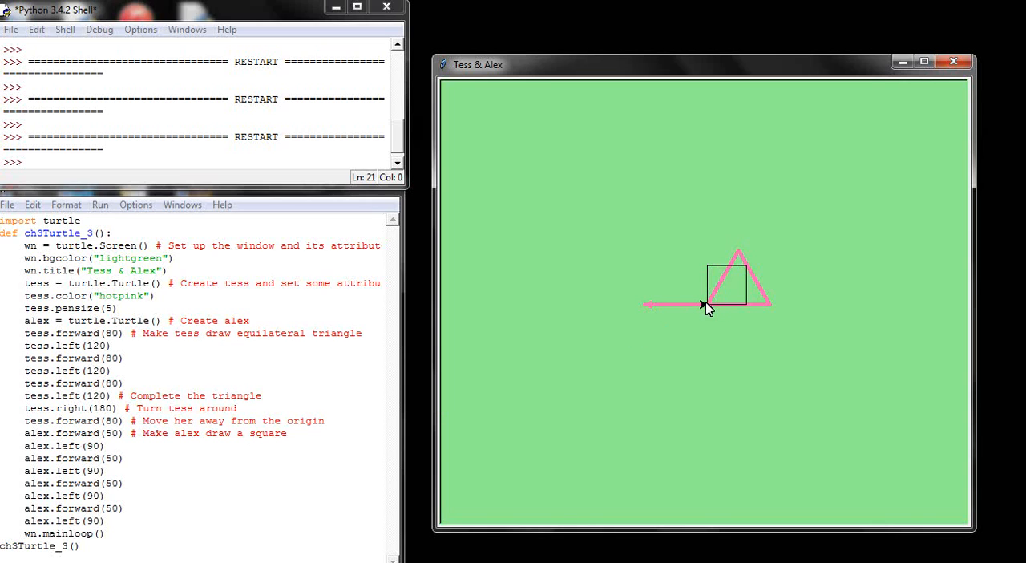
mouse_move(748, 308)
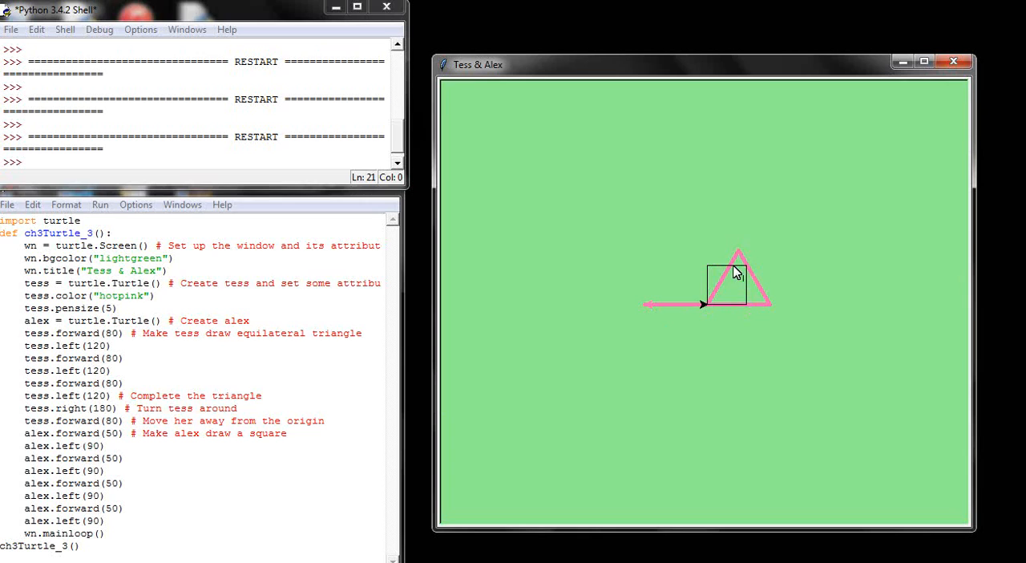
mouse_move(708, 275)
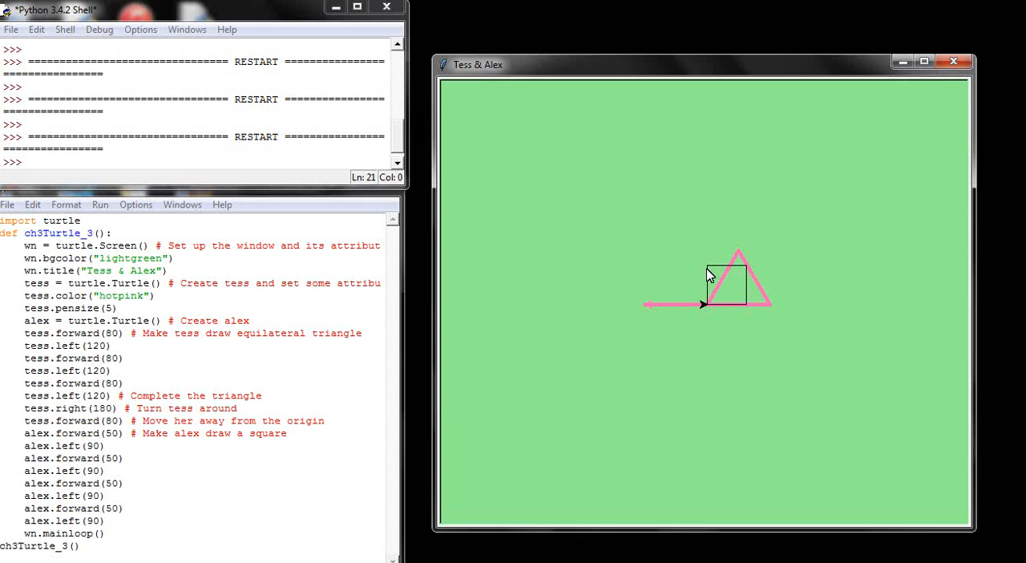
mouse_move(708, 309)
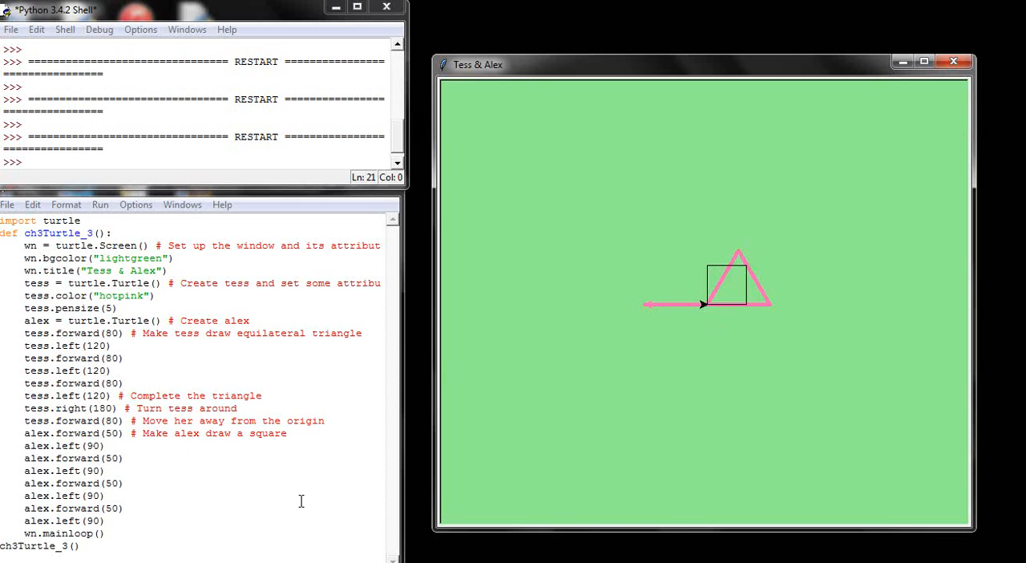
mouse_move(754, 387)
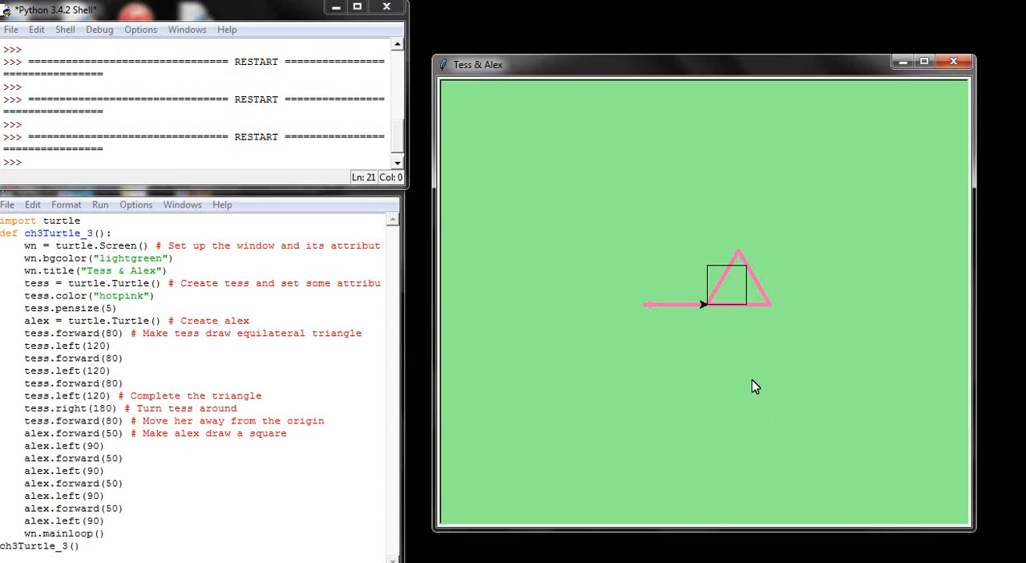
mouse_move(684, 327)
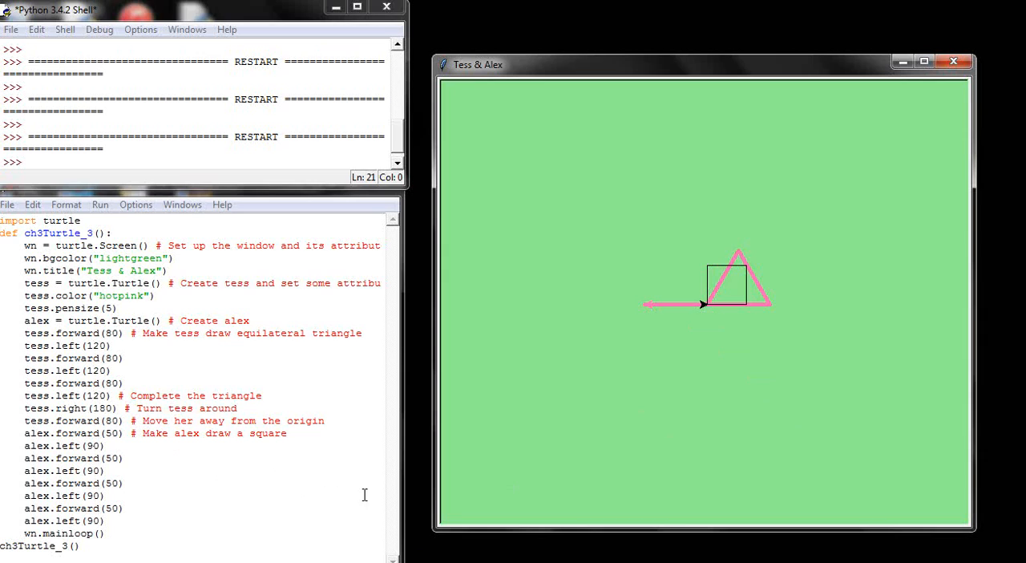
mouse_move(485, 504)
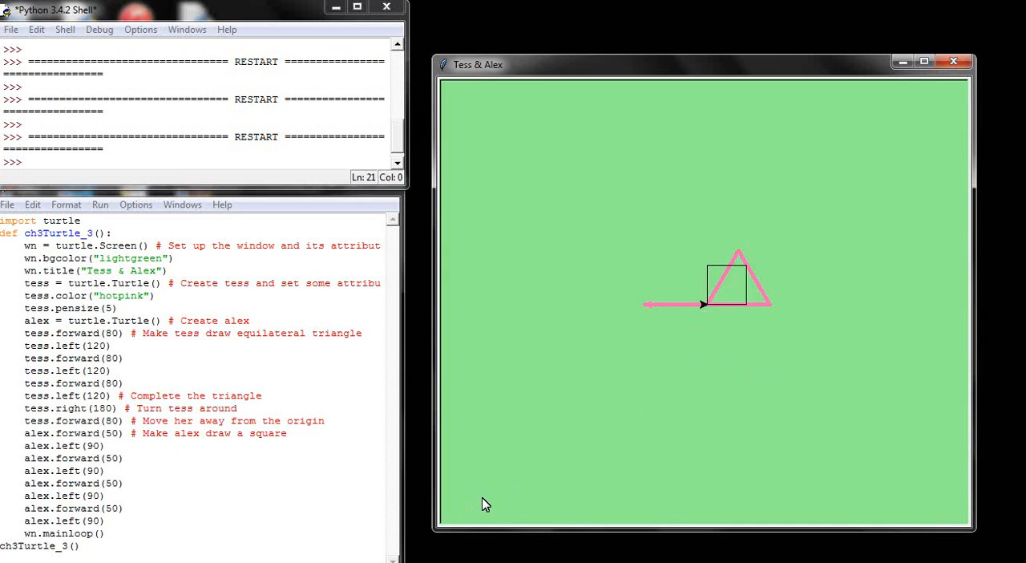
mouse_move(545, 491)
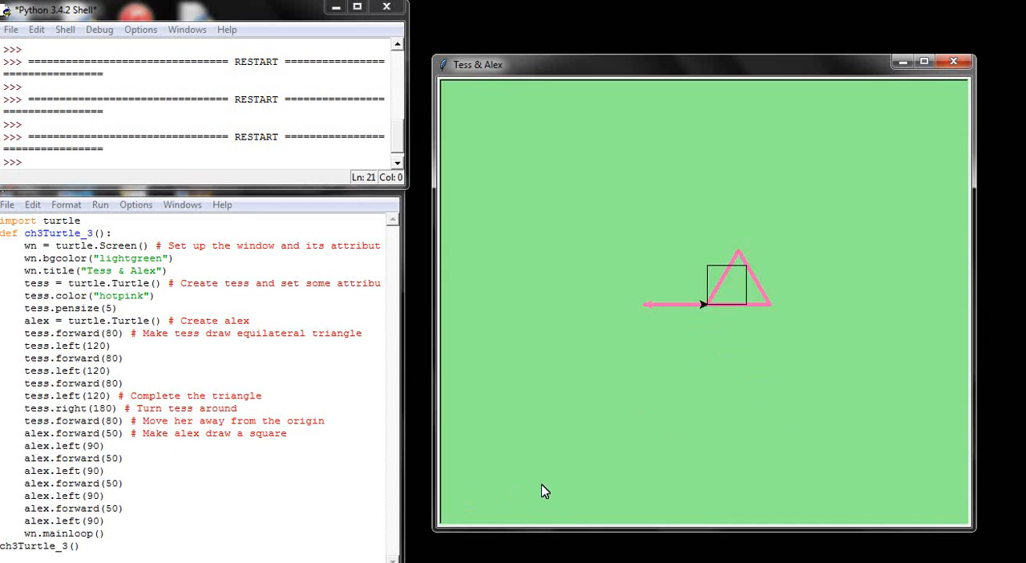
mouse_move(592, 422)
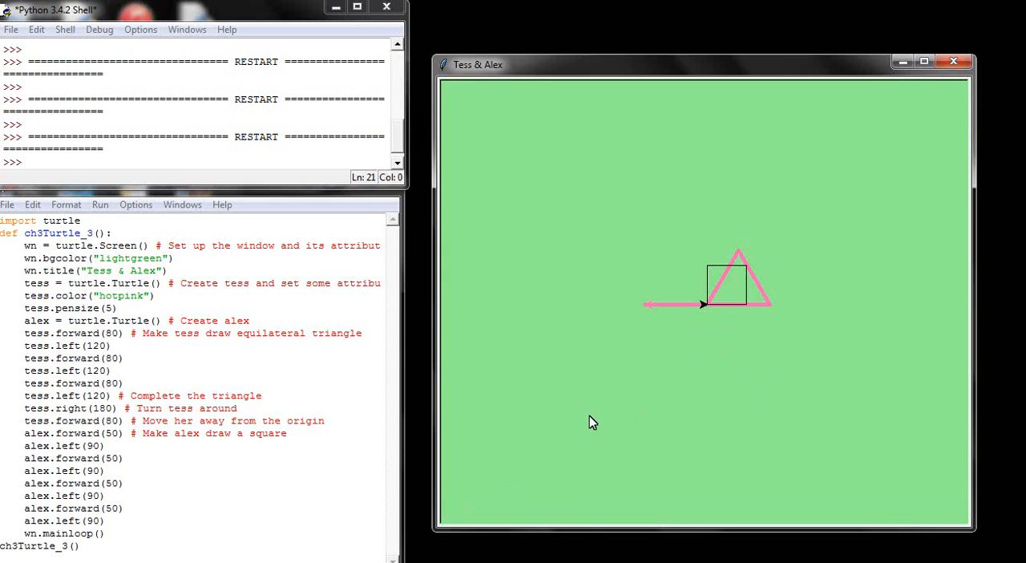
mouse_move(467, 391)
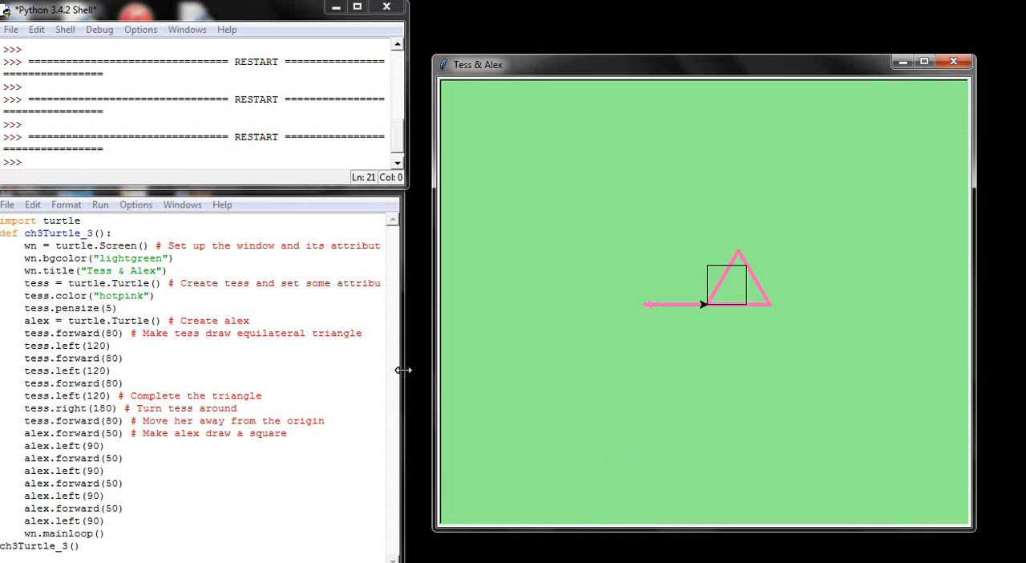
mouse_move(358, 459)
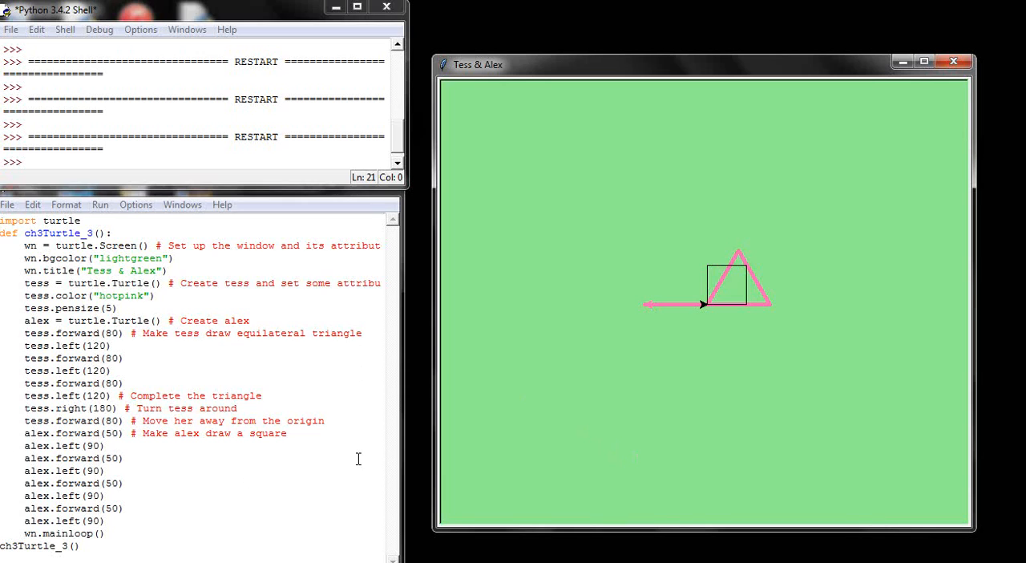
mouse_move(754, 325)
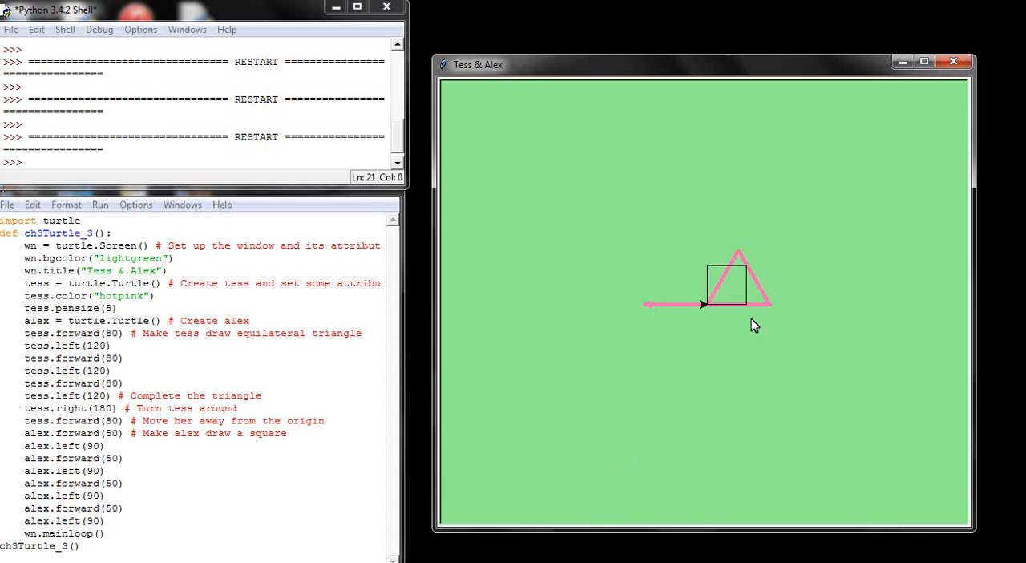
mouse_move(836, 419)
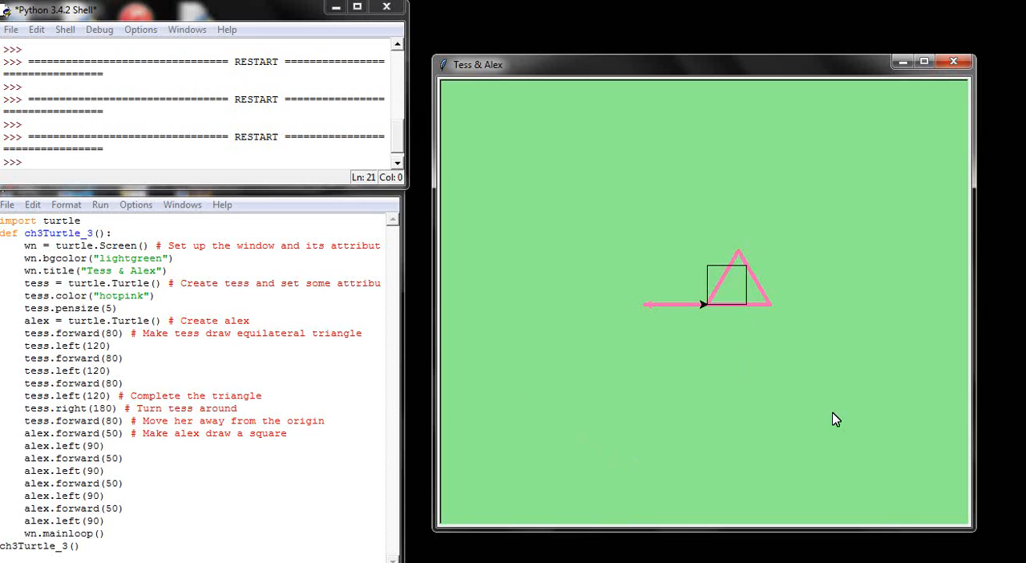